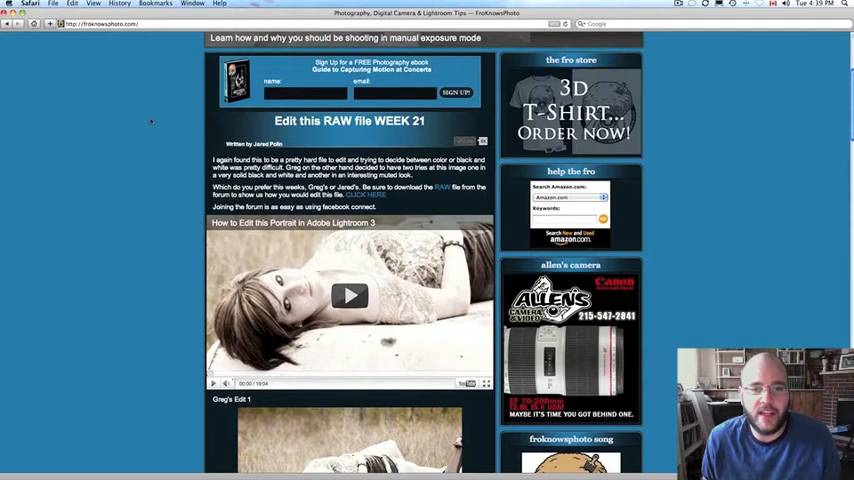
# Scroll the Enhance brick into view and raise the Definition slider.
pyautogui.scroll(-3)
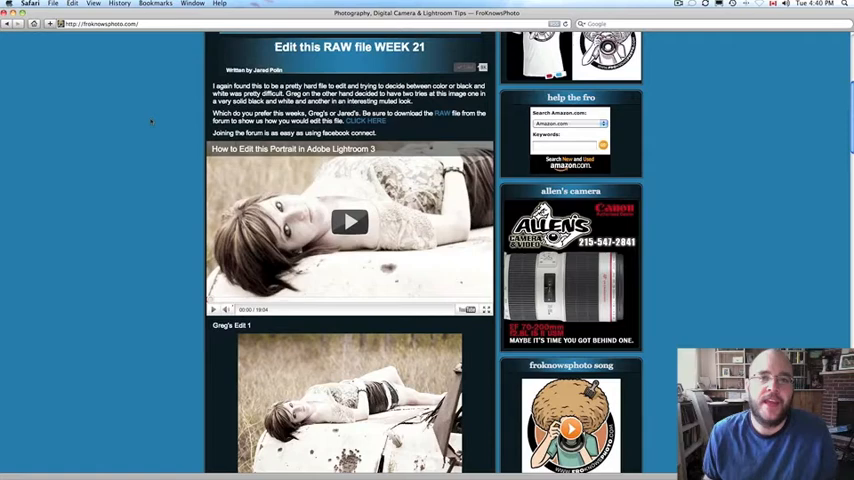
pyautogui.scroll(-3)
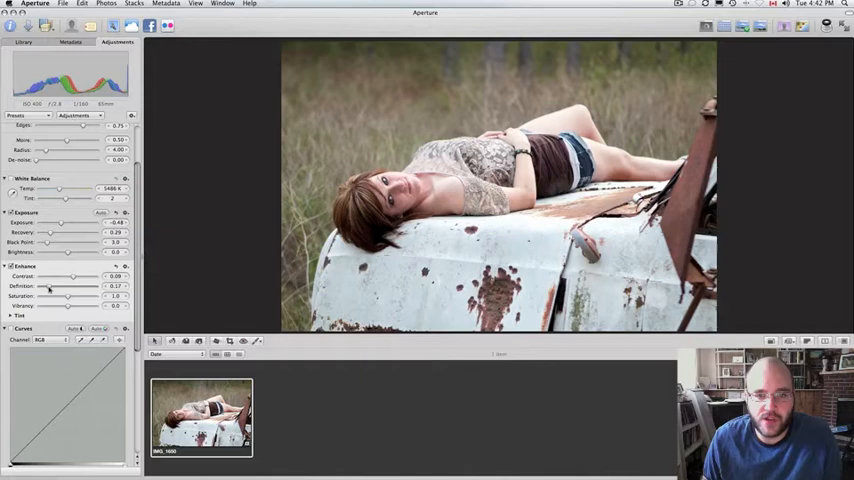
pyautogui.moveTo(45, 306); pyautogui.dragTo(75, 306)
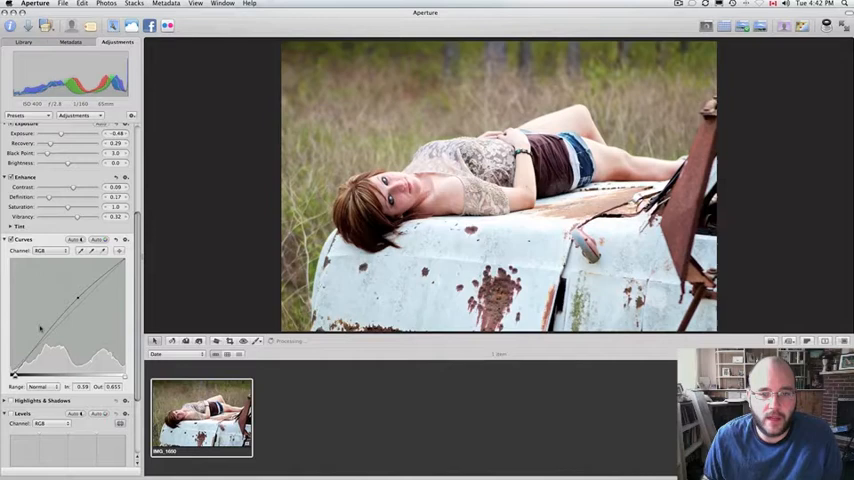
# Scroll down the Adjustments inspector to reach the Curves brick.
pyautogui.scroll(-3)
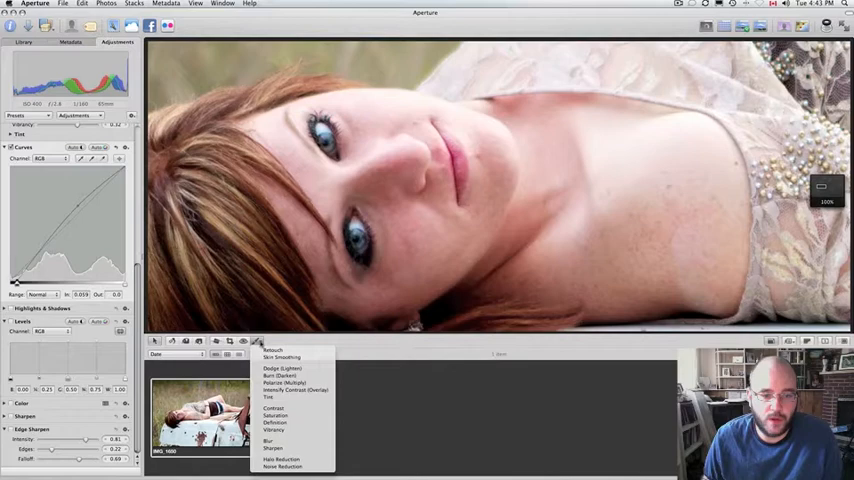
# Bring up the Quick Brushes list of brush-in adjustments.
pyautogui.click(272, 447)
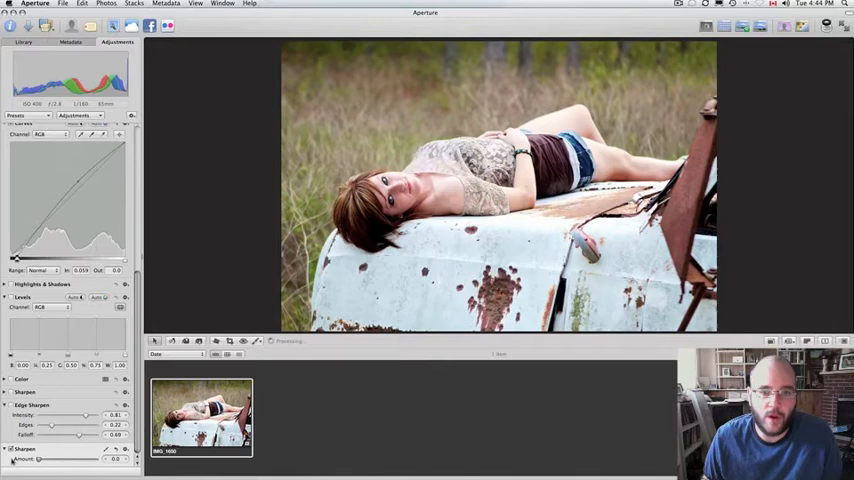
# Raise the Sharpen Amount from zero to about 0.96.
pyautogui.moveTo(38, 460); pyautogui.dragTo(66, 460)
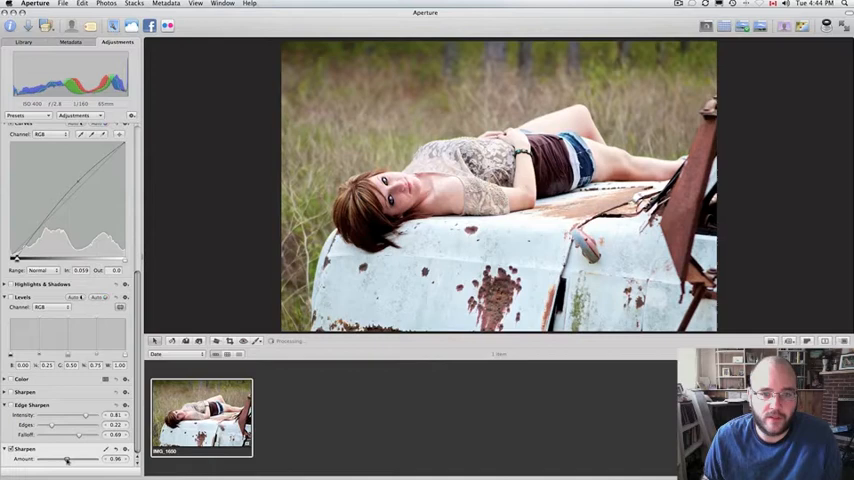
pyautogui.moveTo(67, 459); pyautogui.dragTo(62, 459)
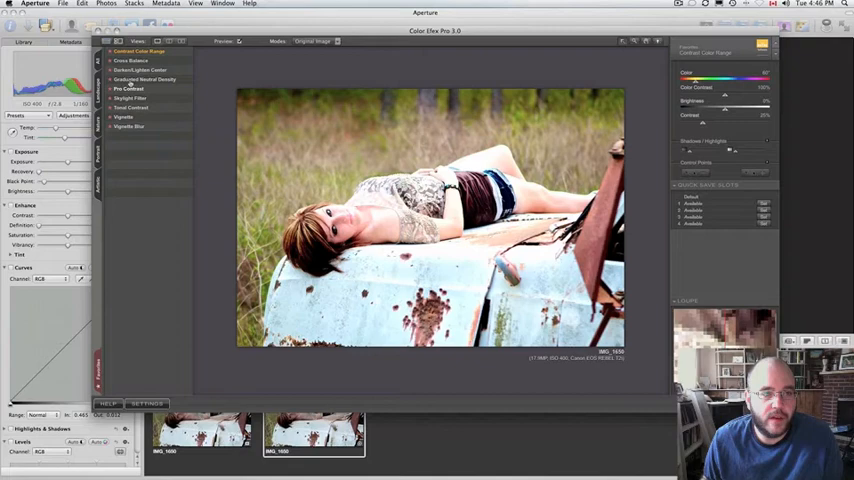
# Choose Darken/Lighten Center from the Color Efex Pro filter list.
pyautogui.click(140, 70)
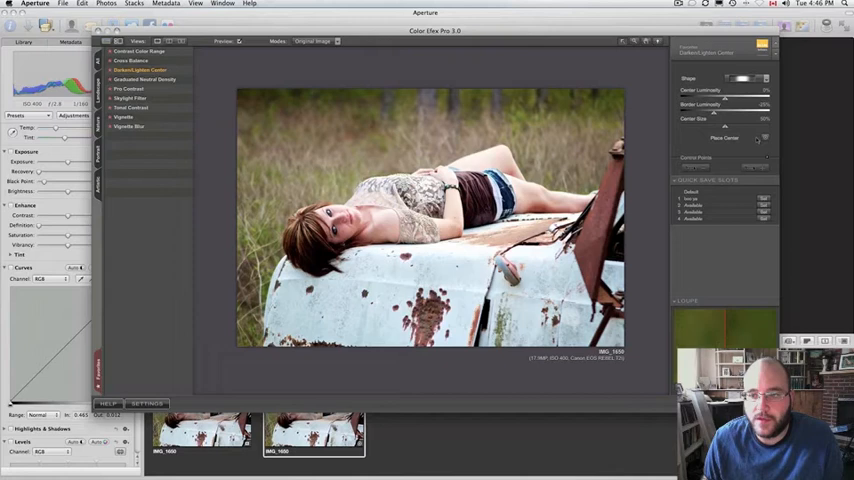